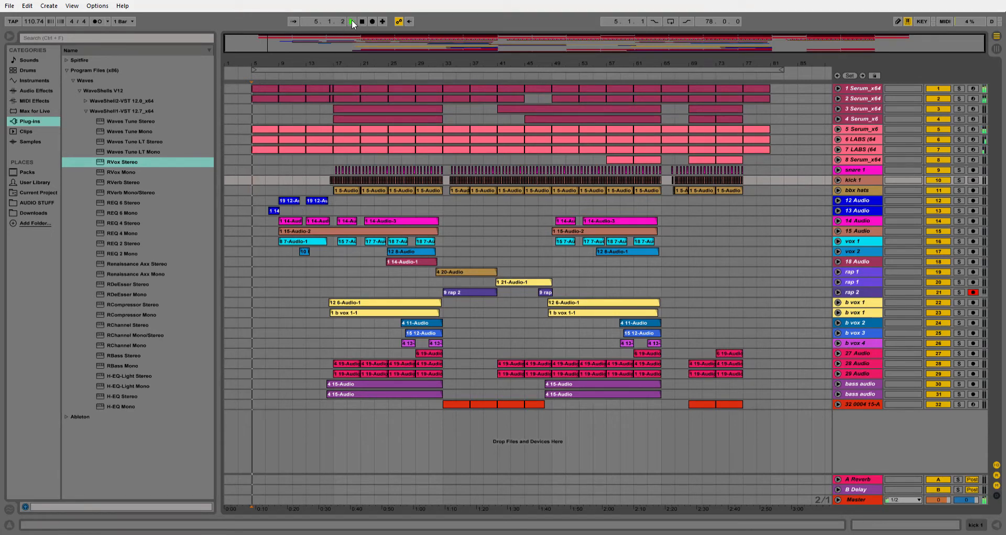
# Start arrangement playback from the beginning with the transport Play button.
pyautogui.click(351, 21)
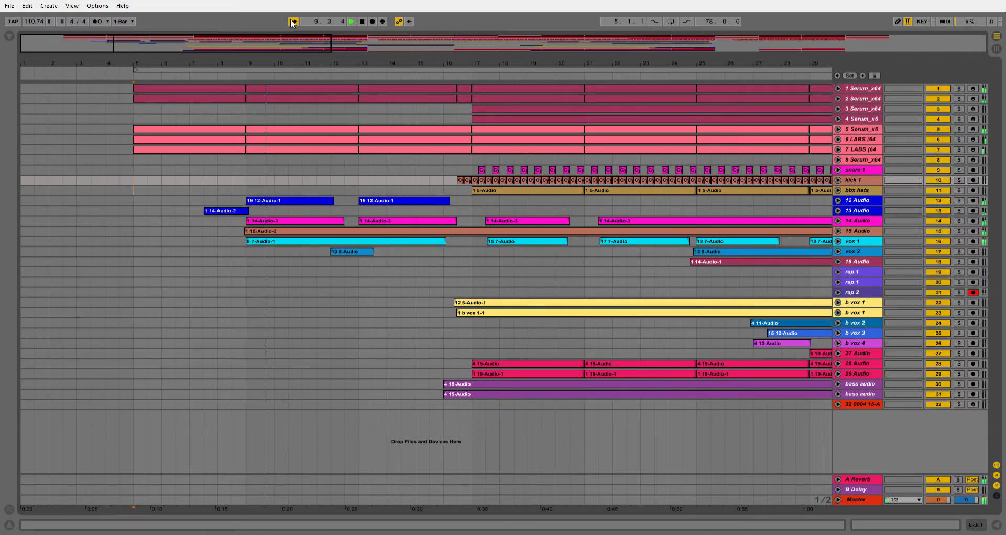
# Turn on Follow so the arrangement scrolls with the playhead.
pyautogui.click(324, 49)
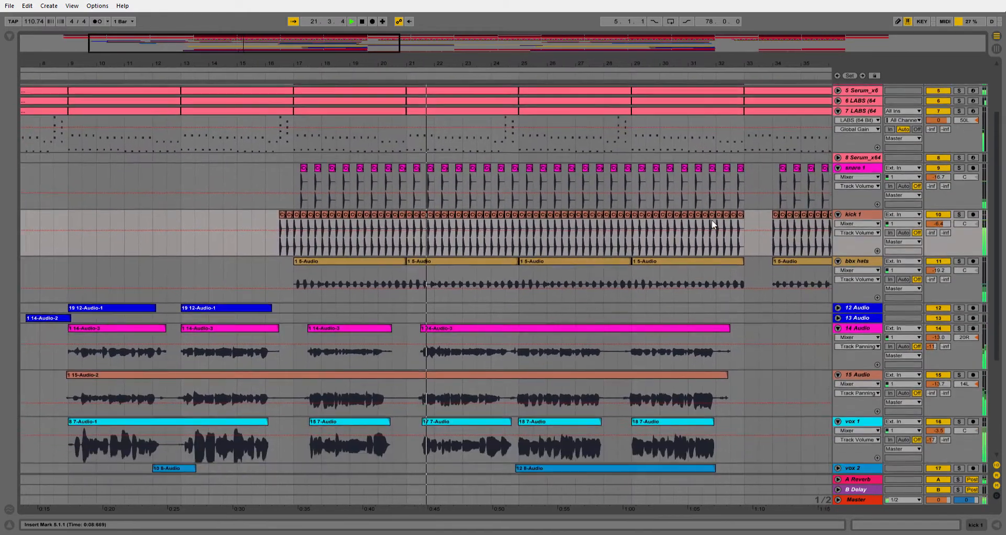
# Scroll through the arrangement while the song plays on to about bar 75.
pyautogui.scroll(-3)
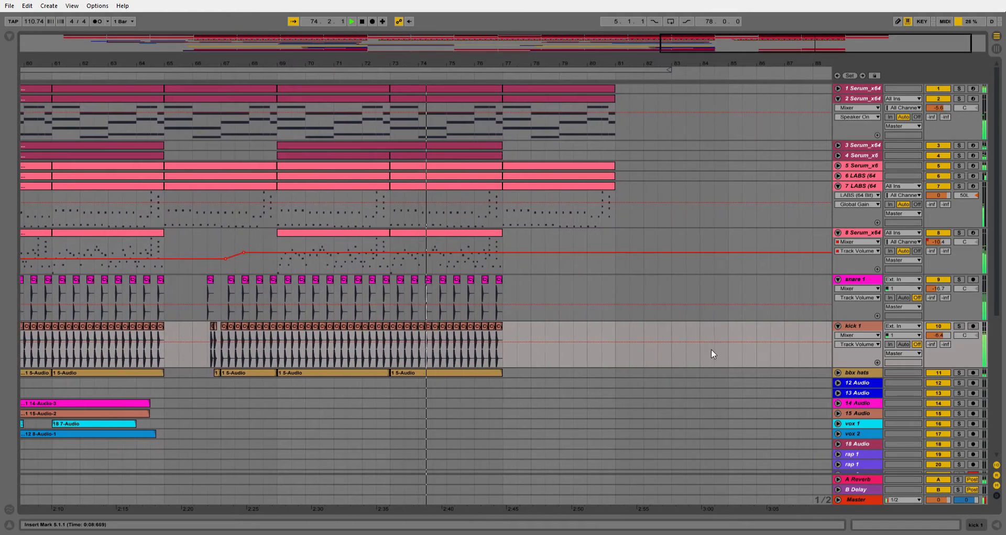
pyautogui.hscroll(3)
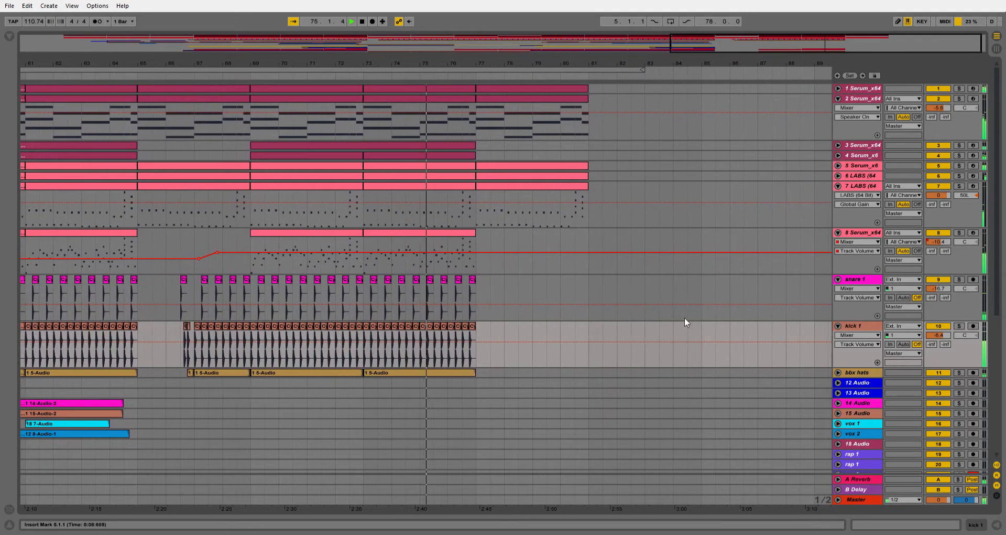